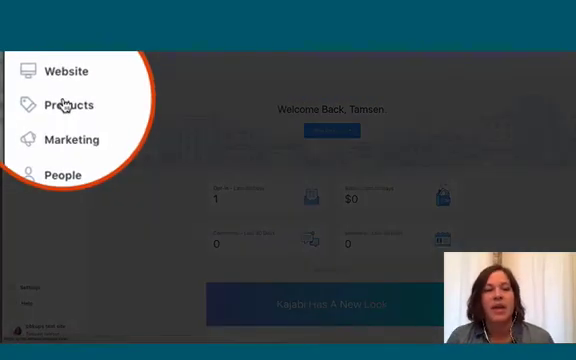
Step: Go to Products > Offers to list the existing offers
{"action": "left_click", "coordinate": [67, 104]}
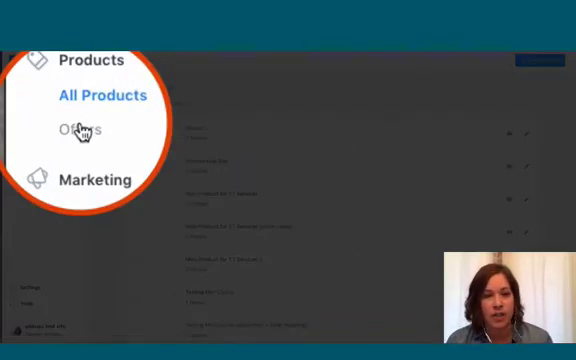
{"action": "left_click", "coordinate": [72, 128]}
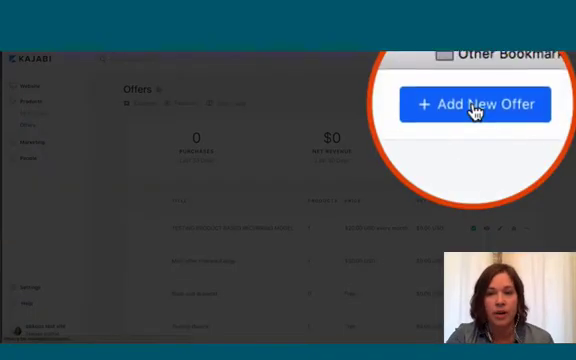
Step: Add offer 'TESTING OFFER BASED RECURRING' with Product 1 as its product, and save
{"action": "left_click", "coordinate": [472, 104]}
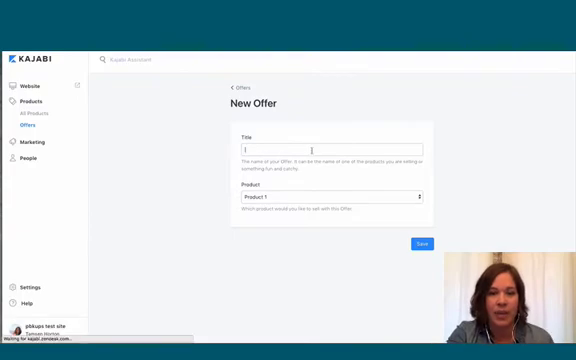
{"action": "type", "text": "TESTING OFFER BASED RECUR"}
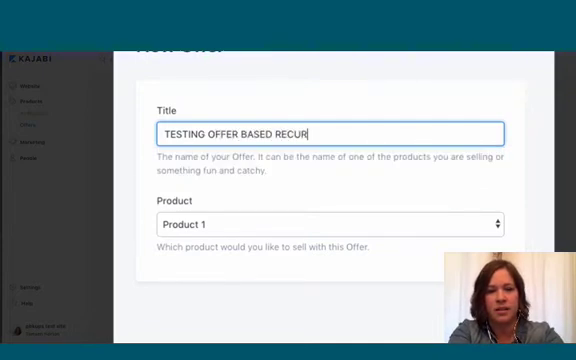
{"action": "type", "text": "ring"}
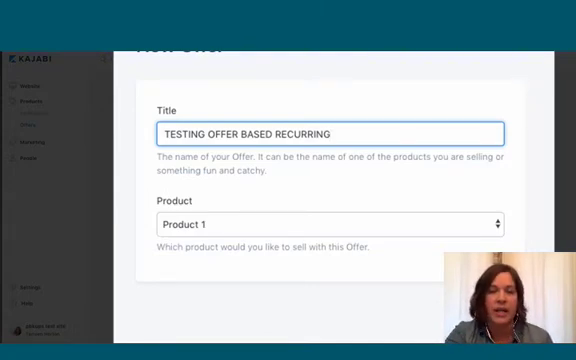
{"action": "left_click", "coordinate": [323, 221]}
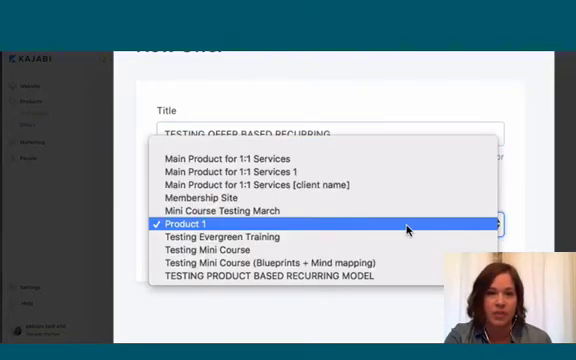
{"action": "left_click", "coordinate": [185, 223]}
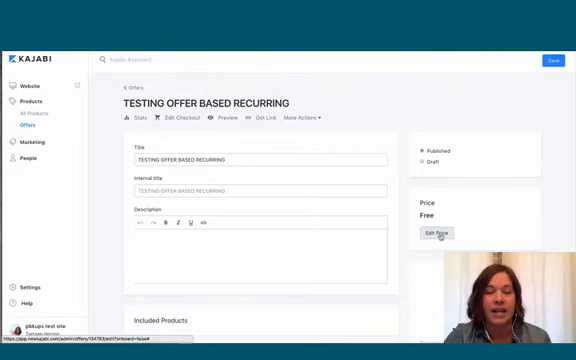
Step: Open Edit Price and show the monthly USD subscription billing form
{"action": "left_click", "coordinate": [437, 235]}
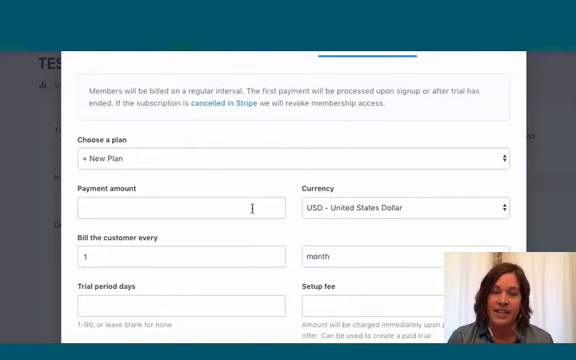
Step: Enter a payment amount of 20 USD, billed every 1 month
{"action": "left_click", "coordinate": [195, 208]}
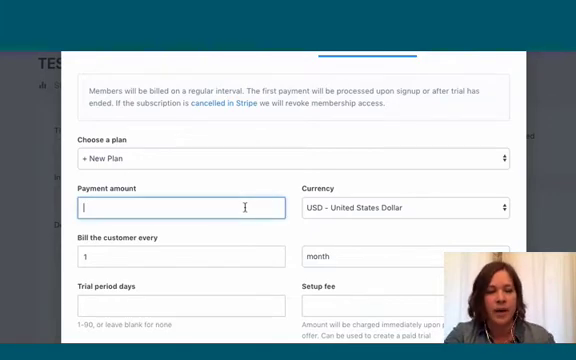
{"action": "type", "text": "20"}
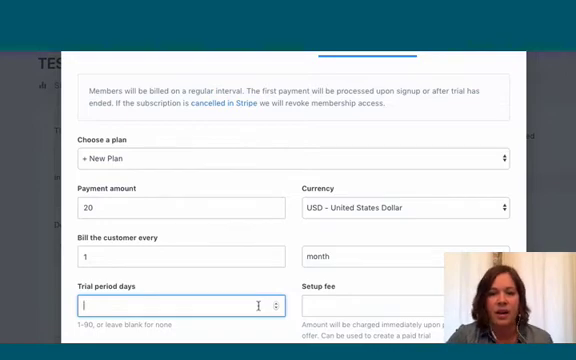
Step: Save the price at $20.00 USD per month, leaving trial days blank
{"action": "left_click", "coordinate": [400, 310]}
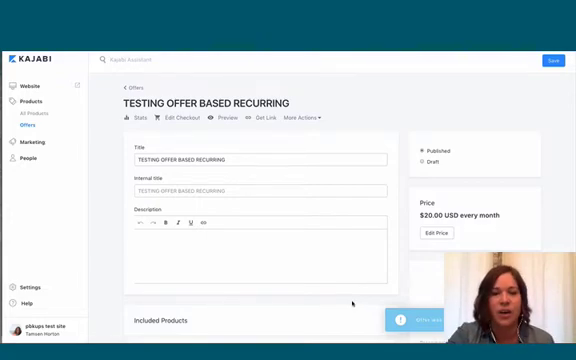
Step: Include Testing Evergreen Training and Mini Course Testing March alongside Product 1
{"action": "scroll", "scroll_direction": "down", "scroll_amount": 3}
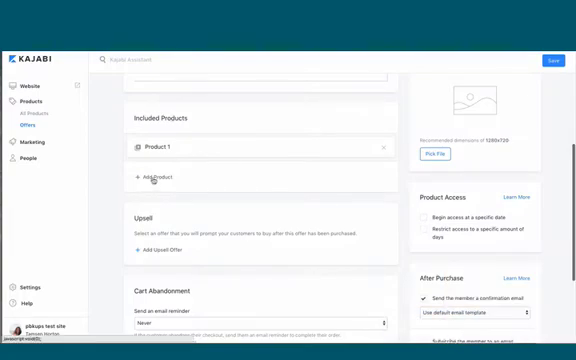
{"action": "left_click", "coordinate": [160, 177]}
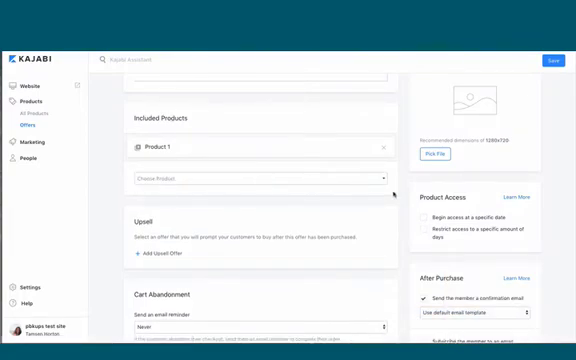
{"action": "left_click", "coordinate": [255, 179]}
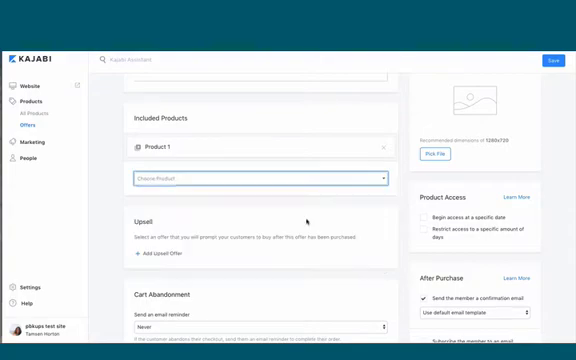
{"action": "left_click", "coordinate": [258, 180]}
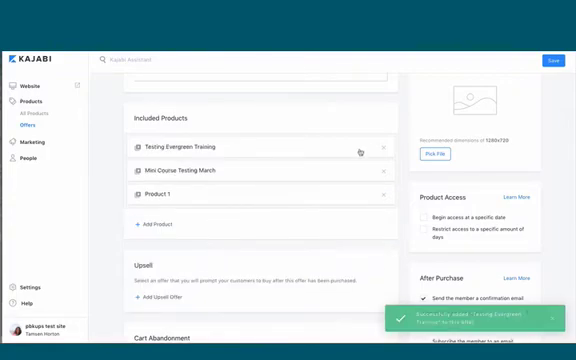
{"action": "left_click", "coordinate": [553, 63]}
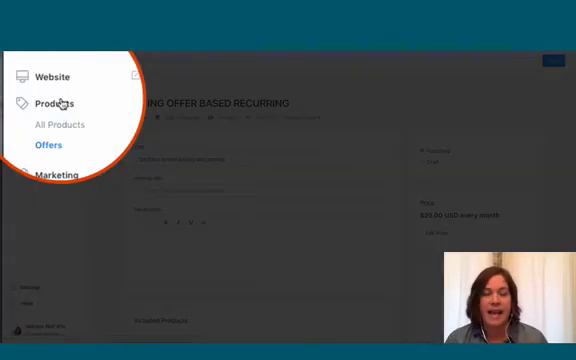
Step: From All Products, start a new product to reach the blueprint chooser
{"action": "left_click", "coordinate": [60, 124]}
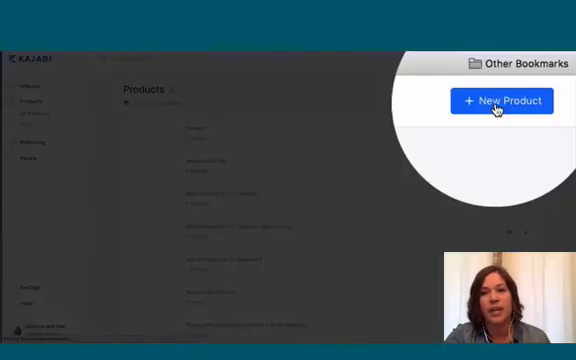
{"action": "left_click", "coordinate": [501, 100]}
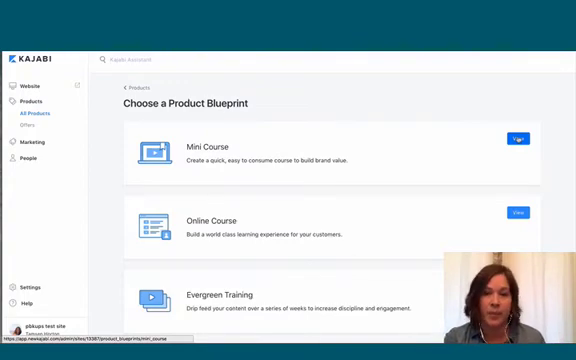
Step: Open the Mini Course blueprint and choose Generate Mini Course Product
{"action": "left_click", "coordinate": [516, 136]}
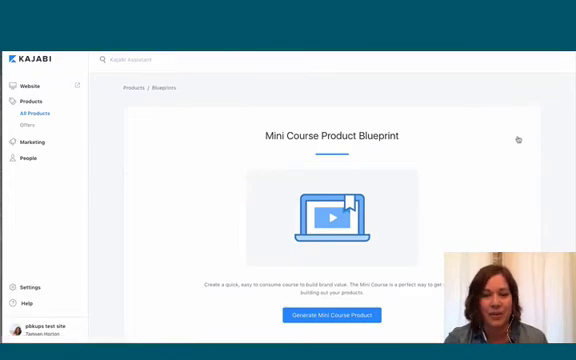
{"action": "left_click", "coordinate": [330, 314]}
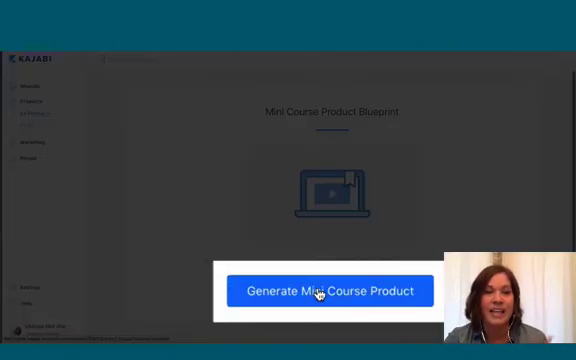
{"action": "left_click", "coordinate": [329, 290]}
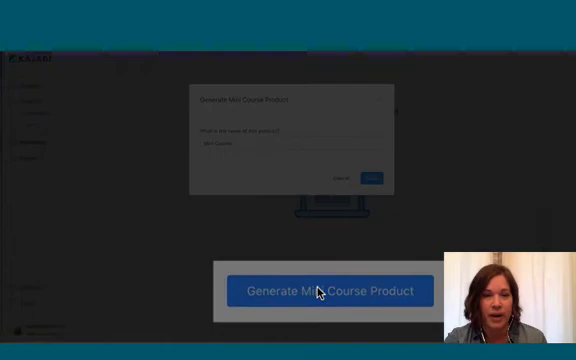
Step: Name the Mini Course 'TESTING OFFER BASED RECURRING NEW CONTENT' and save it
{"action": "left_click", "coordinate": [285, 150]}
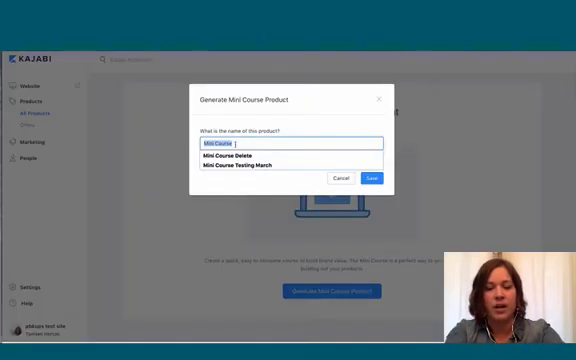
{"action": "type", "text": "TESTING OFFER BASED RECURRING NEW CONTENT"}
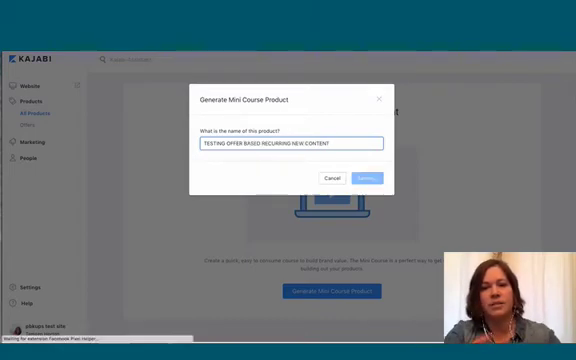
{"action": "left_click", "coordinate": [360, 179]}
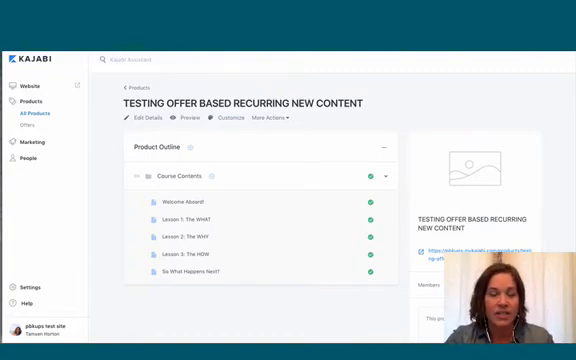
{"action": "mouse_move", "coordinate": [280, 189]}
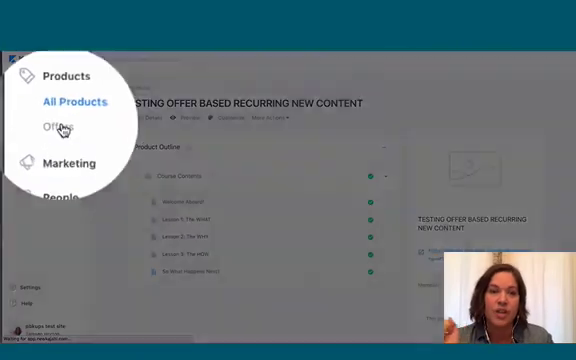
Step: Return to Offers and open TESTING OFFER BASED RECURRING, priced $20.00 monthly
{"action": "left_click", "coordinate": [63, 126]}
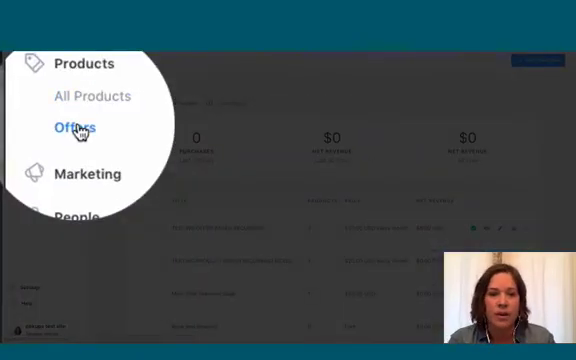
{"action": "left_click", "coordinate": [68, 128]}
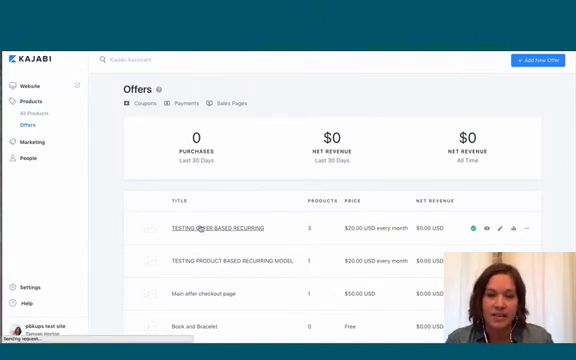
{"action": "left_click", "coordinate": [186, 228]}
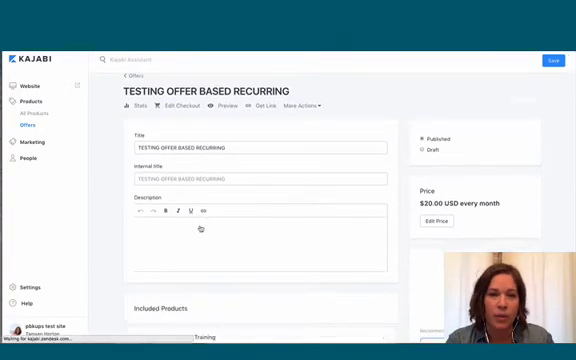
{"action": "scroll", "scroll_direction": "down", "scroll_amount": 3}
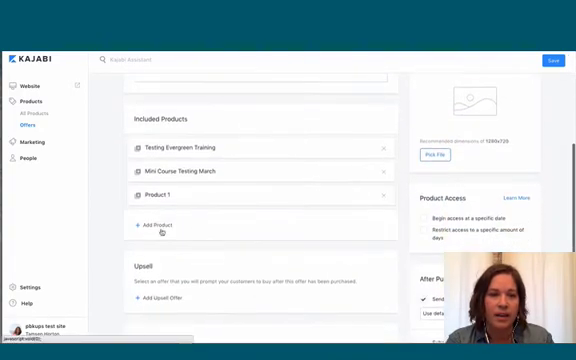
{"action": "left_click", "coordinate": [157, 221]}
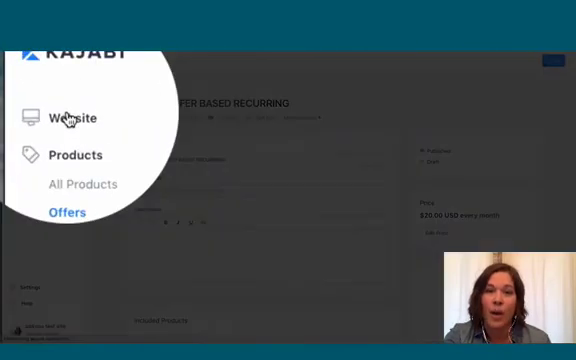
Step: Browse the Page Builder theme gallery, scrolling past Standard Premier, Marie and Irvine
{"action": "left_click", "coordinate": [70, 117]}
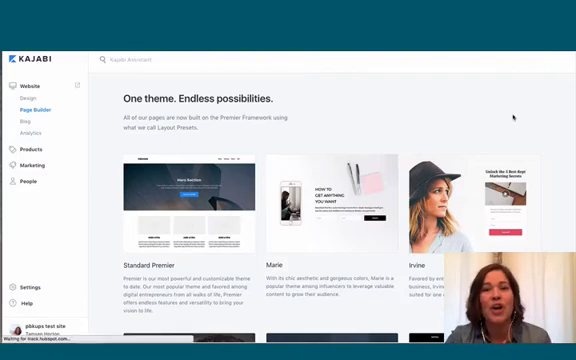
{"action": "scroll", "scroll_direction": "down", "scroll_amount": 3}
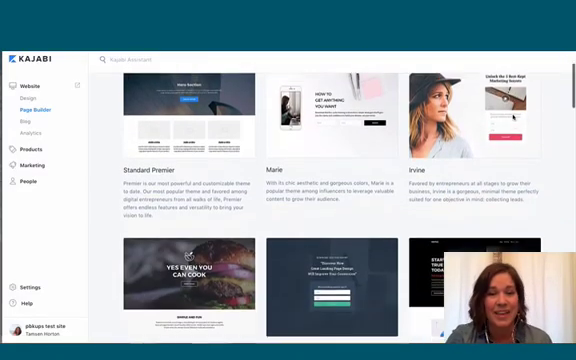
{"action": "scroll", "scroll_direction": "down", "scroll_amount": 3}
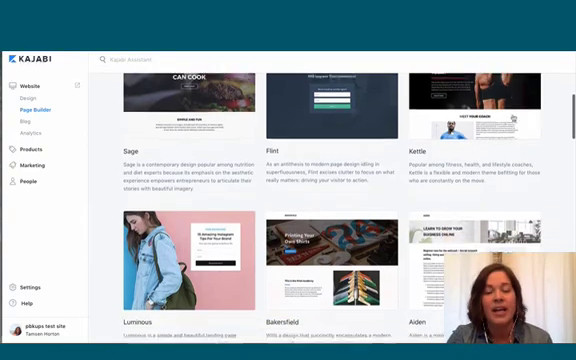
{"action": "scroll", "scroll_direction": "down", "scroll_amount": 3}
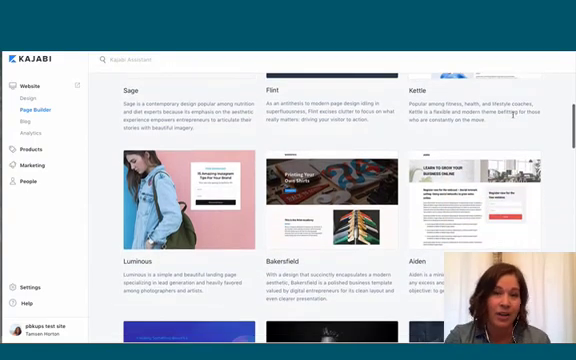
{"action": "scroll", "scroll_direction": "down", "scroll_amount": 3}
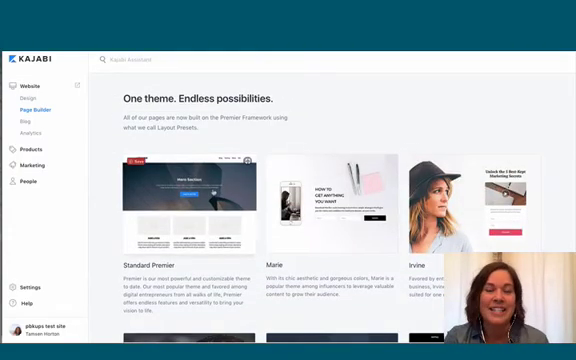
Step: Select the Standard Premier theme and title the page 'SP//TESTING OFFER BASED RECURRING'
{"action": "left_click", "coordinate": [184, 195]}
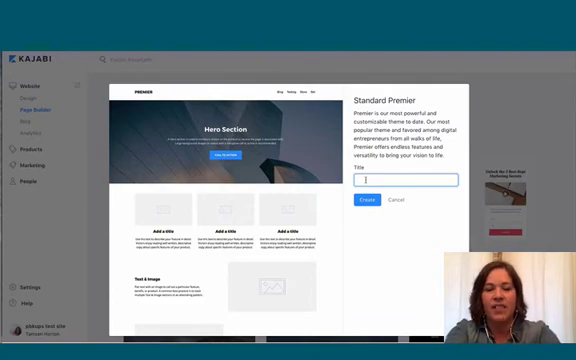
{"action": "type", "text": "SP/"}
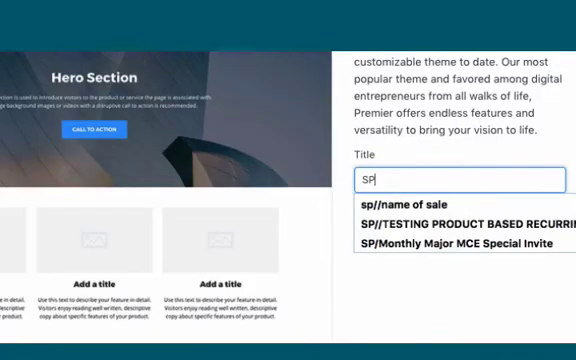
{"action": "left_click", "coordinate": [458, 220]}
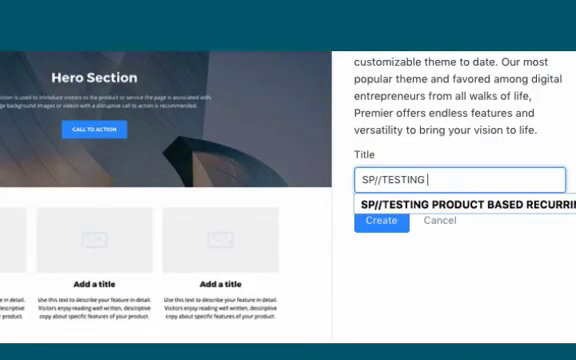
{"action": "type", "text": "OFFER BASED RECURRING"}
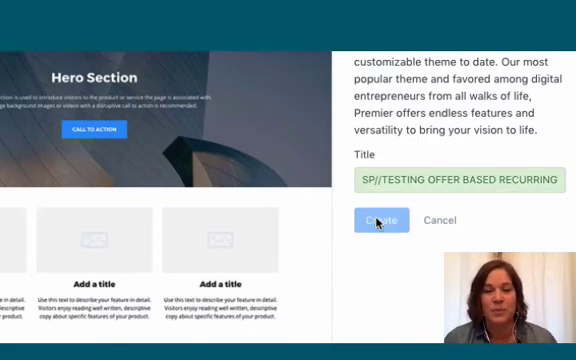
{"action": "left_click", "coordinate": [383, 220]}
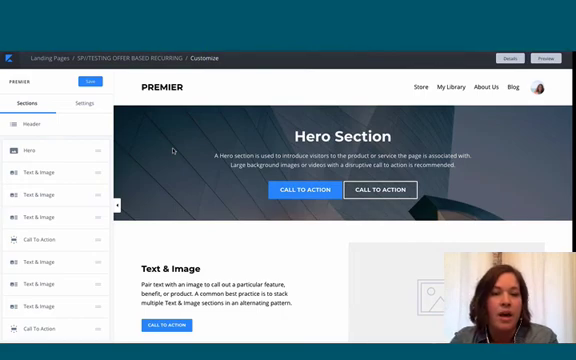
{"action": "mouse_move", "coordinate": [313, 209]}
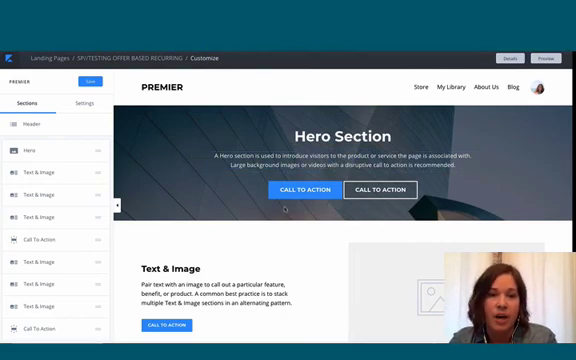
{"action": "mouse_move", "coordinate": [305, 190]}
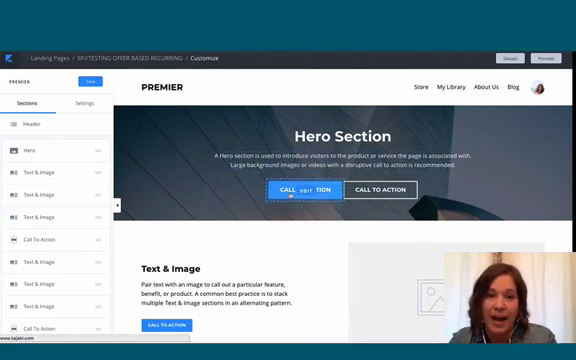
Step: Point the hero CTA to the TESTING OFFER BASED RECURRING checkout, opening in a new window
{"action": "left_click", "coordinate": [304, 190]}
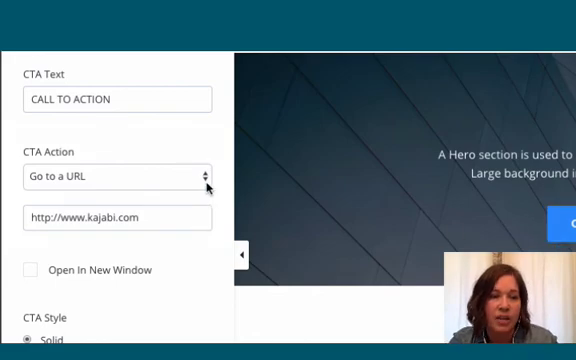
{"action": "left_click", "coordinate": [117, 177]}
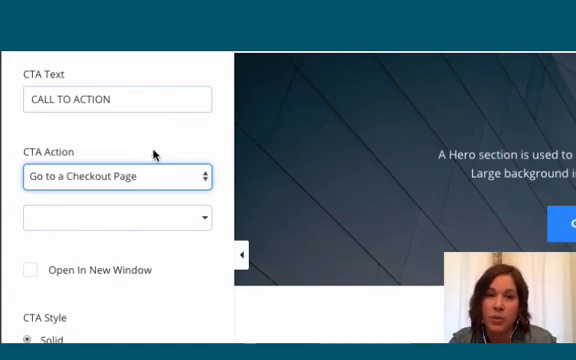
{"action": "left_click", "coordinate": [117, 218]}
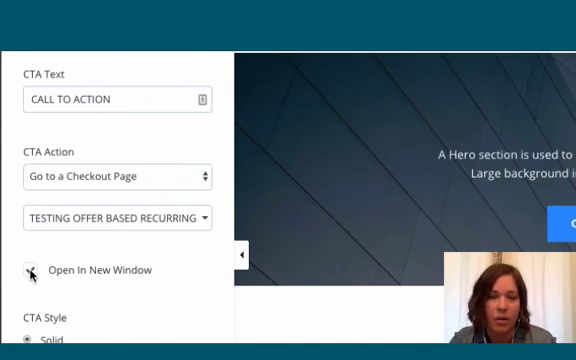
{"action": "left_click", "coordinate": [32, 270]}
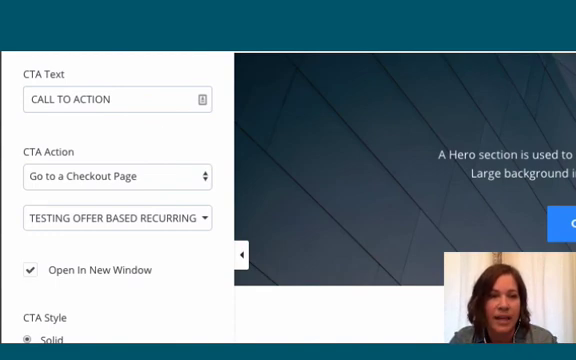